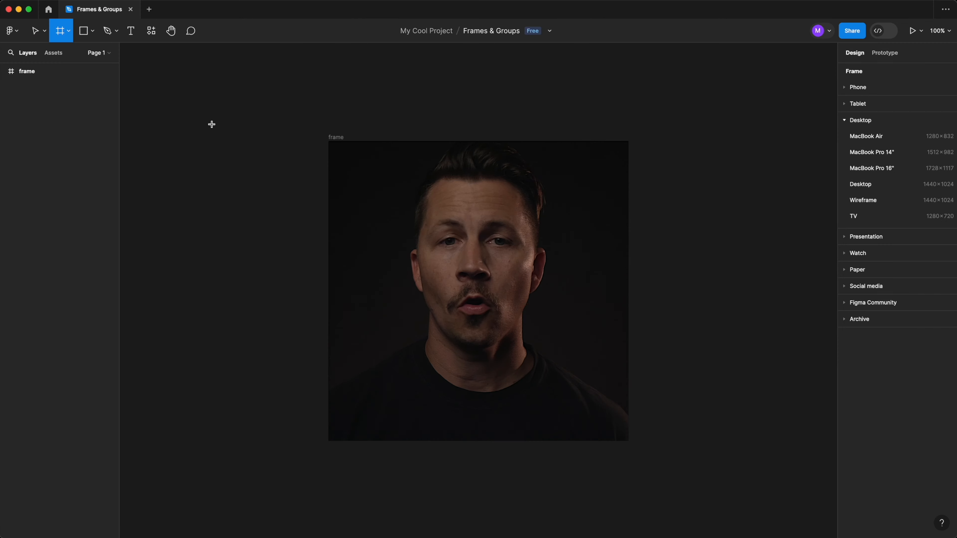
Leave frame-drawing mode so the page settings replace the preset frame sizes.
key("f")
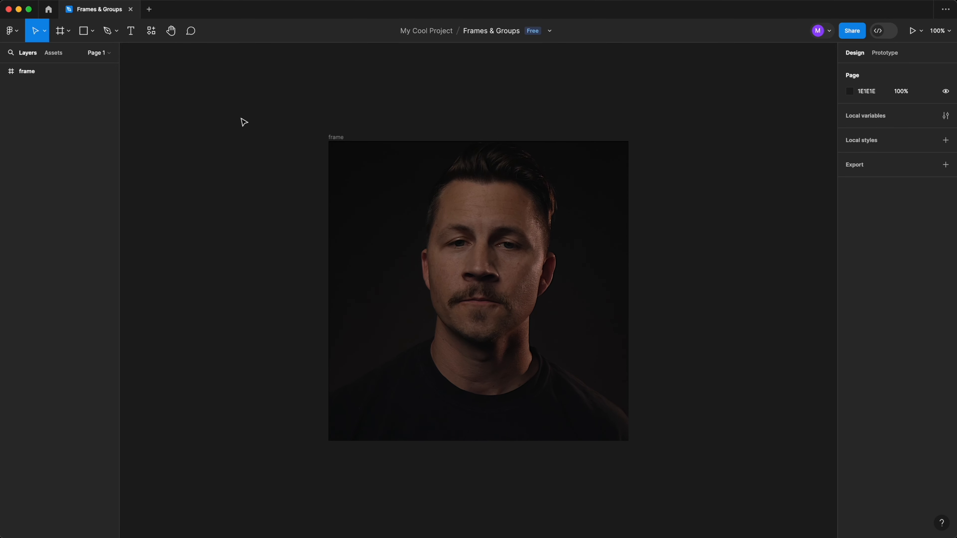
Reactivate the Frame tool to list Desktop presets like MacBook Air and TV.
left_click(59, 31)
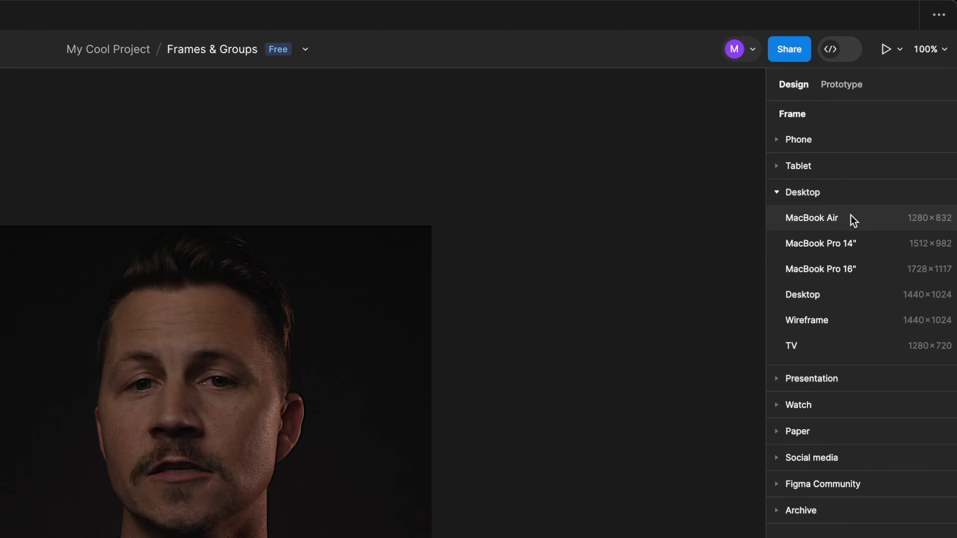
mouse_move(843, 346)
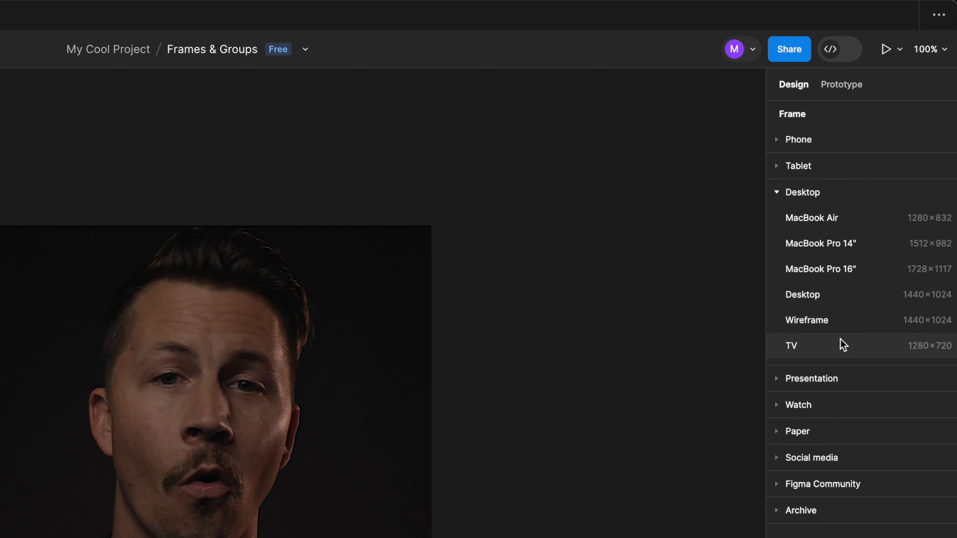